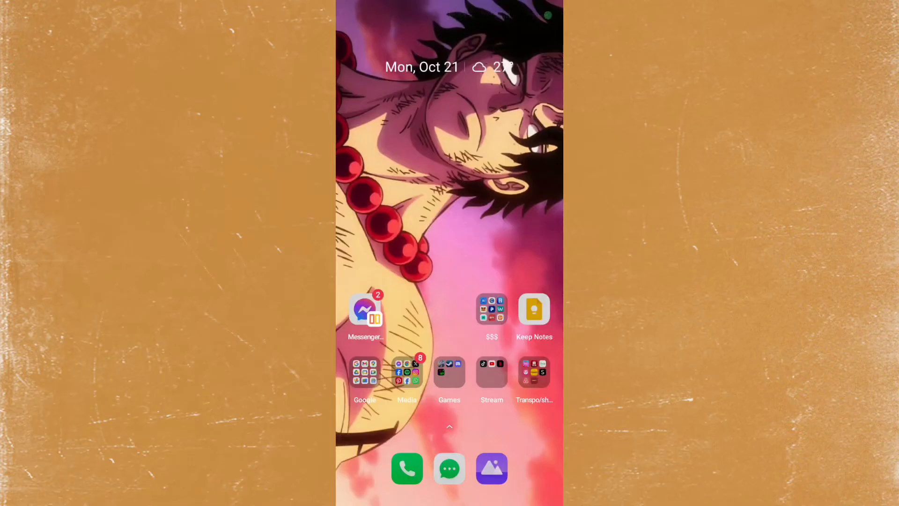
Step: Launch WhatsApp from the Media folder and return to its Chats list
{"action": "left_click", "coordinate": [407, 372]}
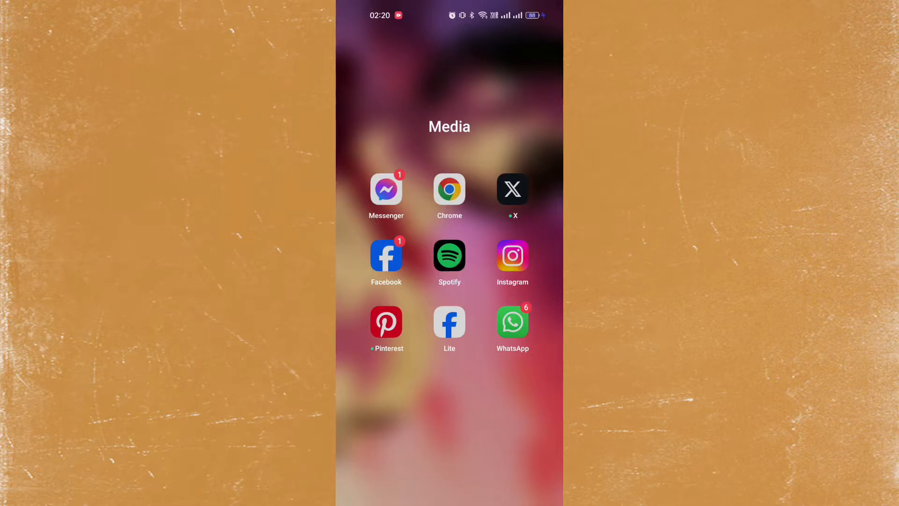
{"action": "left_click", "coordinate": [512, 321]}
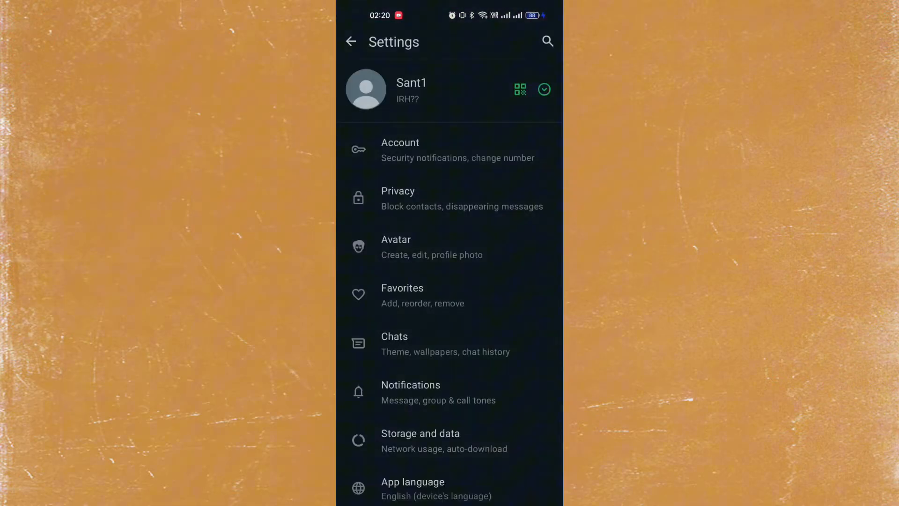
{"action": "left_click", "coordinate": [350, 42]}
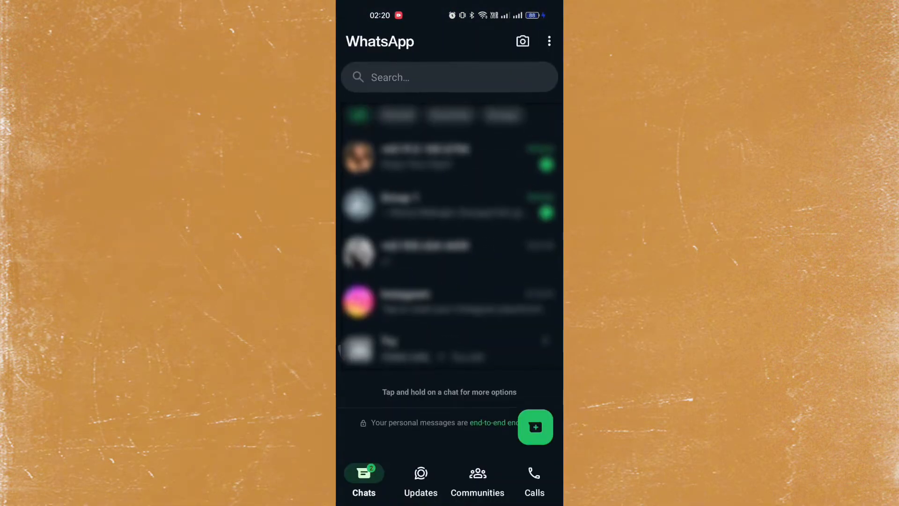
Step: From the Calls section, allow WhatsApp access to the phone's contacts
{"action": "left_click", "coordinate": [534, 480]}
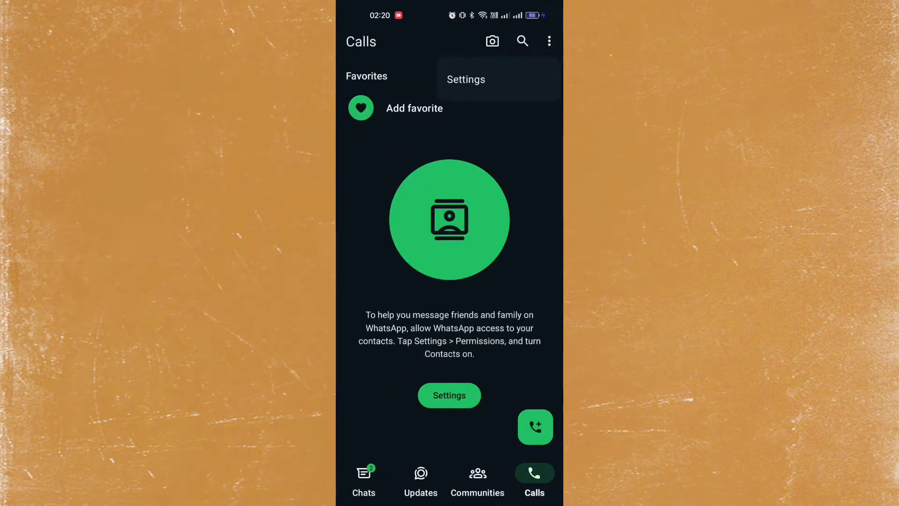
{"action": "left_click", "coordinate": [448, 395]}
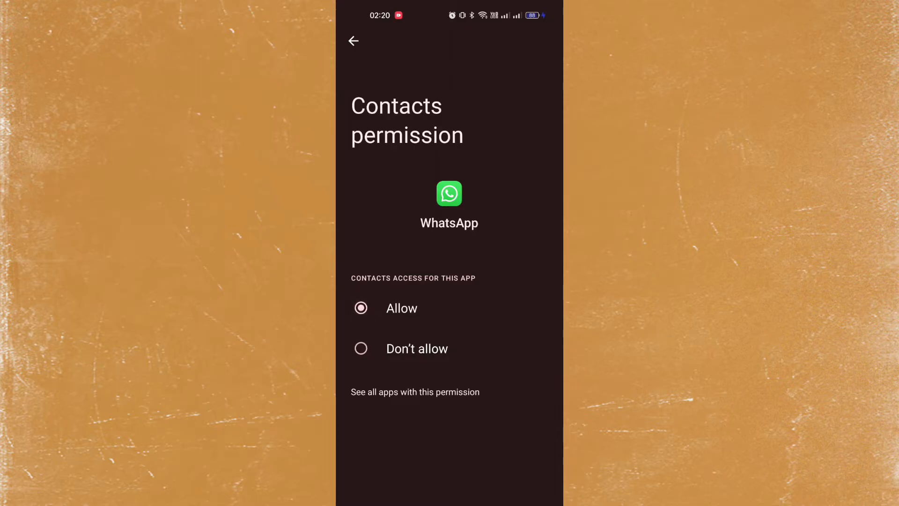
Step: Go back to WhatsApp's App permissions showing Contacts allowed, then show recent apps
{"action": "left_click", "coordinate": [354, 40]}
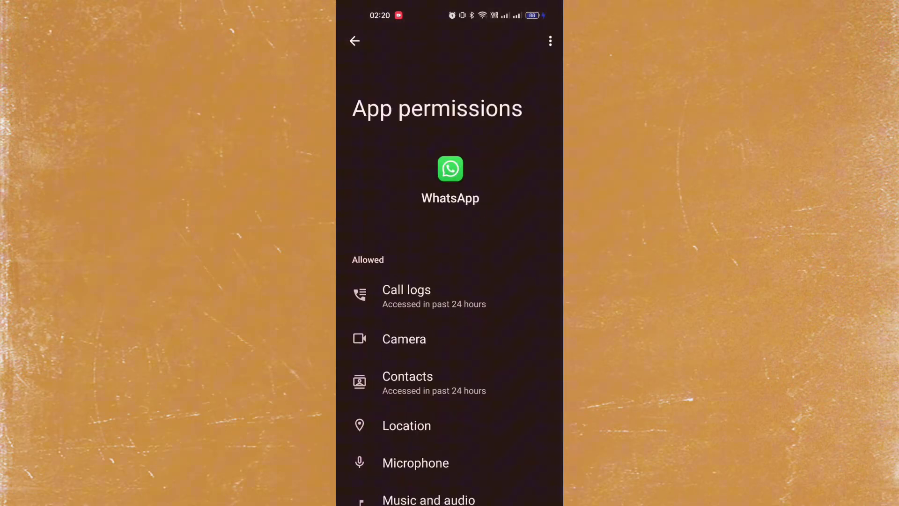
{"action": "left_click", "coordinate": [354, 40]}
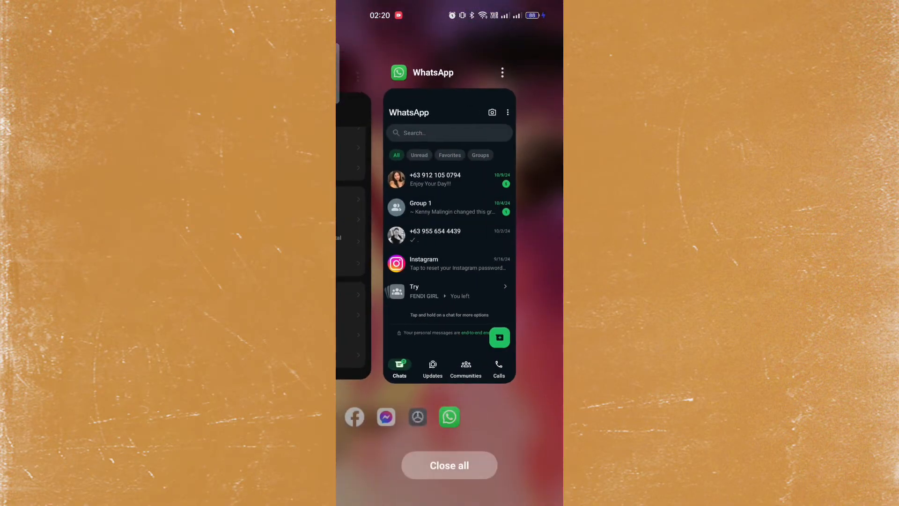
Step: Close all recent apps and launch the device Settings app
{"action": "left_click", "coordinate": [448, 465]}
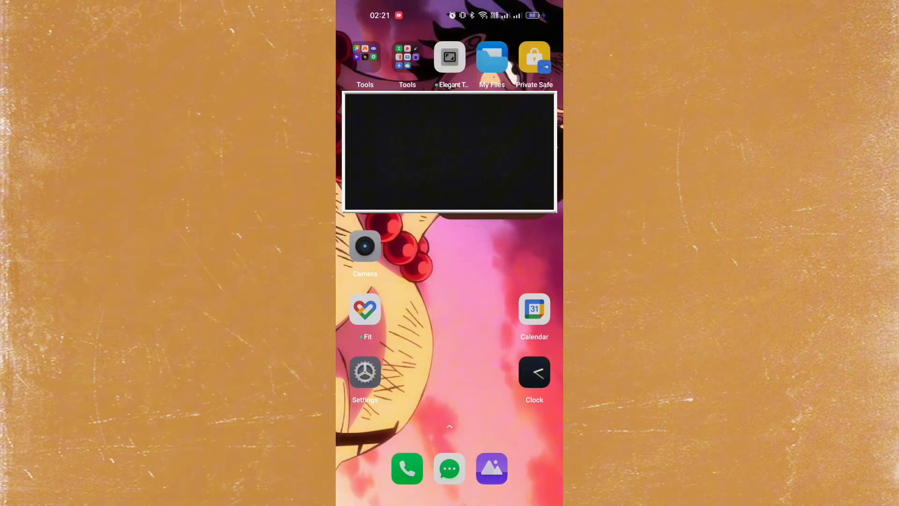
{"action": "left_click", "coordinate": [364, 373]}
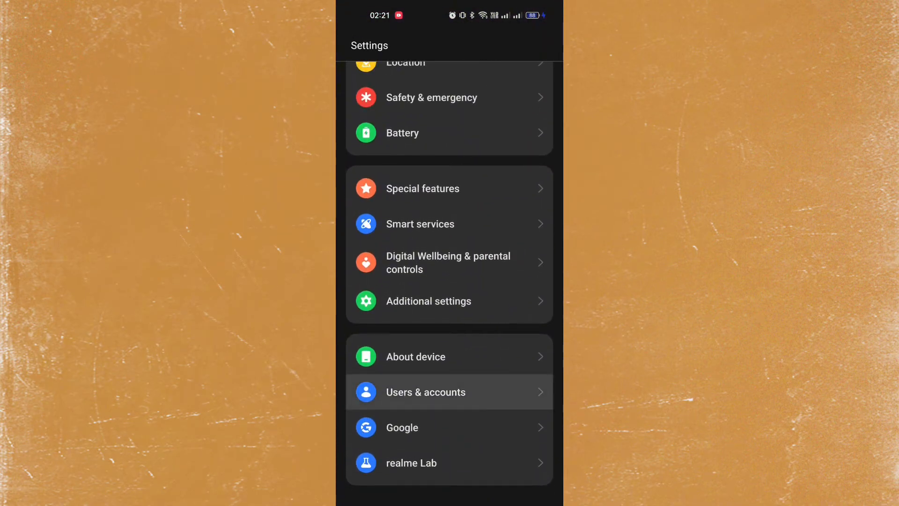
Step: Under Users & accounts, open the WhatsApp account and its overflow menu
{"action": "left_click", "coordinate": [425, 392]}
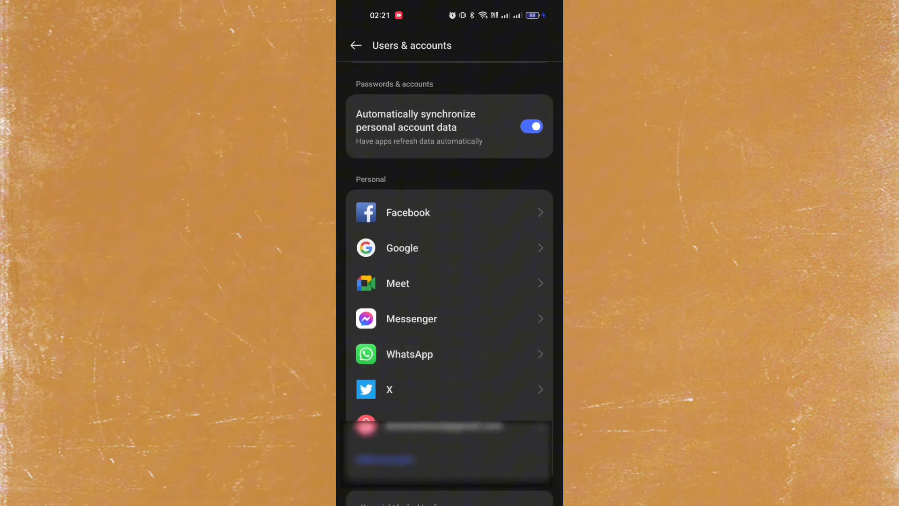
{"action": "left_click", "coordinate": [409, 354]}
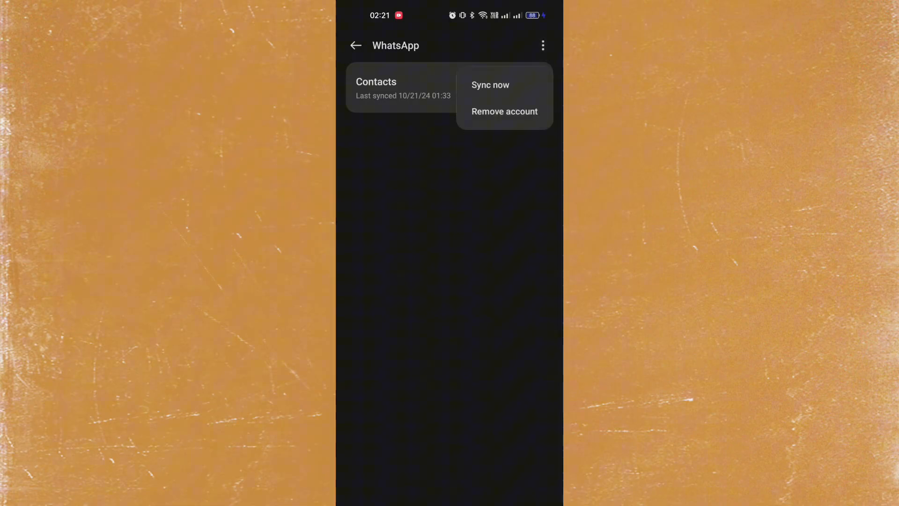
Step: Sync WhatsApp contacts now (last synced 10/21/24 02:21) and reopen the account menu
{"action": "left_click", "coordinate": [490, 85]}
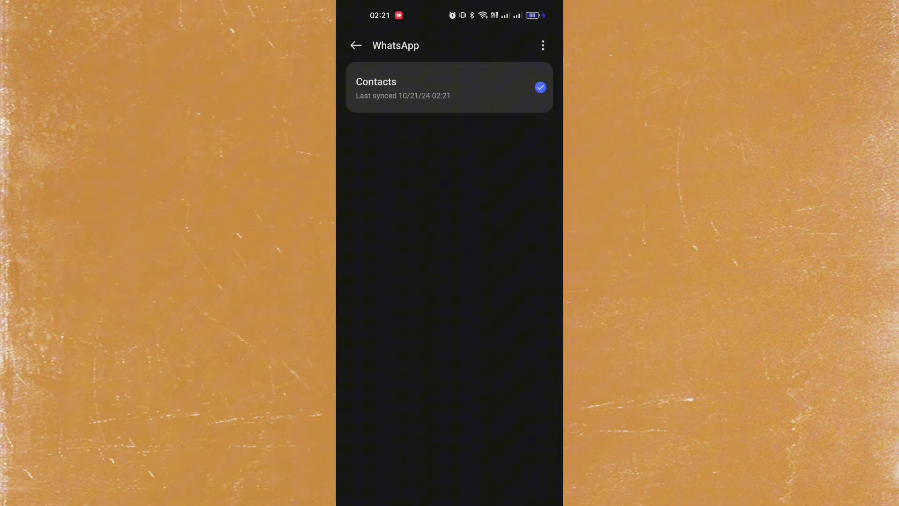
{"action": "left_click", "coordinate": [543, 45]}
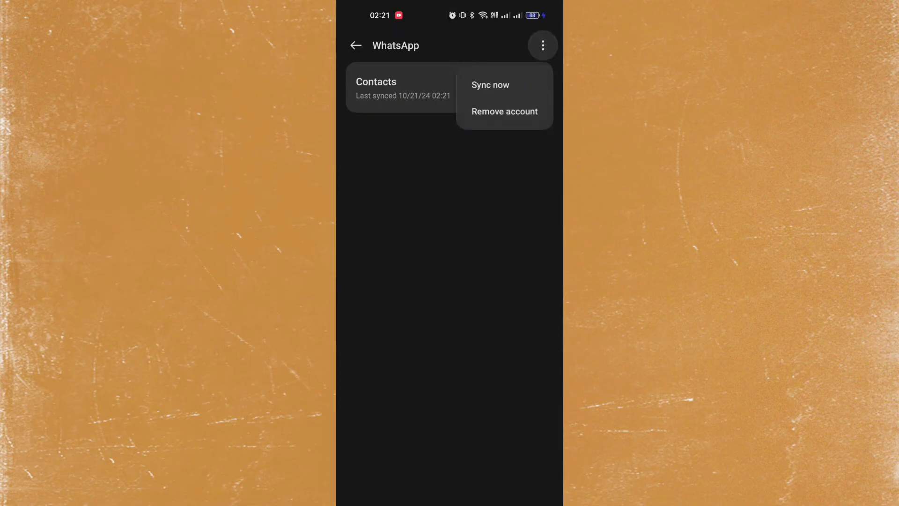